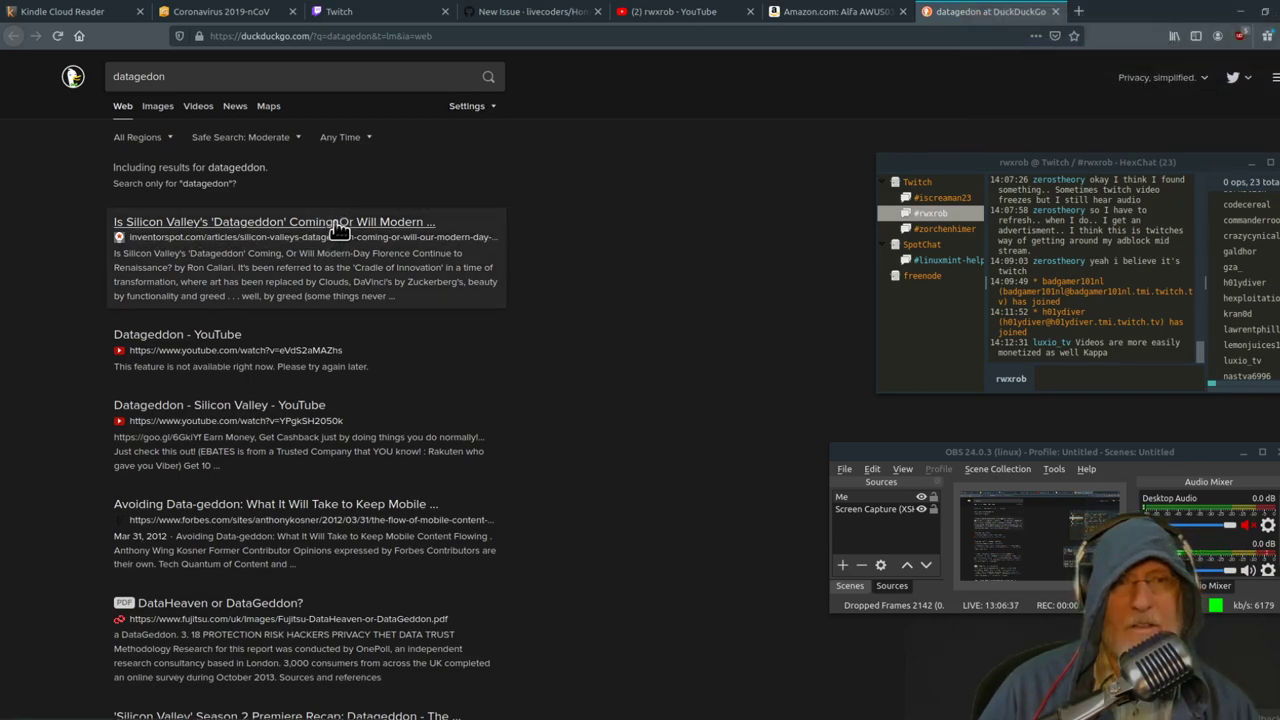
# Open the inventorspot article 'Is Silicon Valley's Datageddon Coming' from the first search result.
pyautogui.click(274, 220)
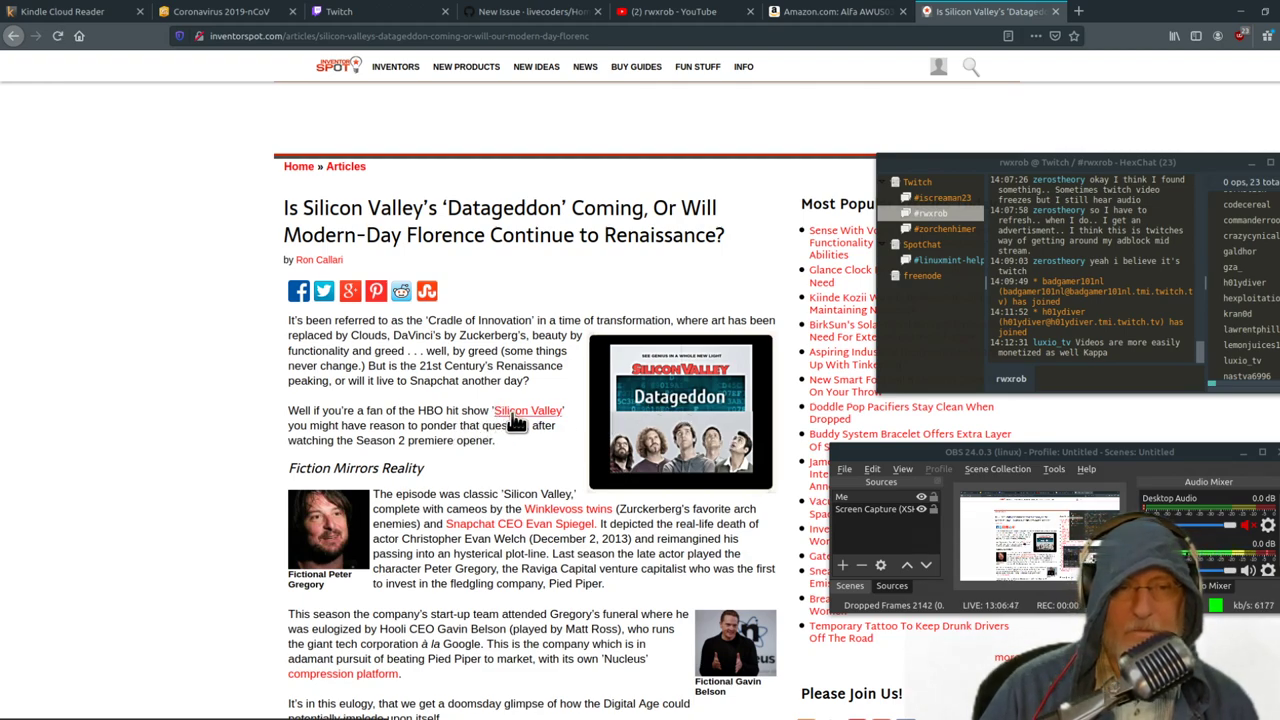
pyautogui.moveTo(336, 540)
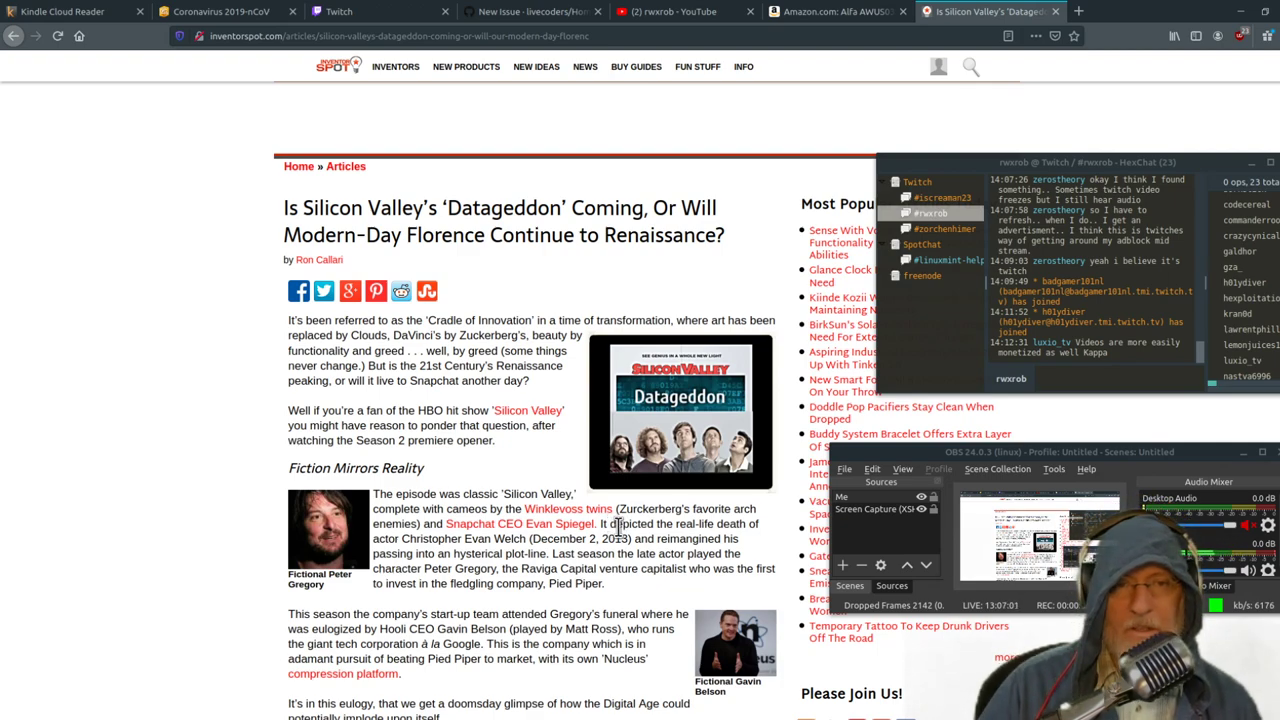
pyautogui.moveTo(602, 540)
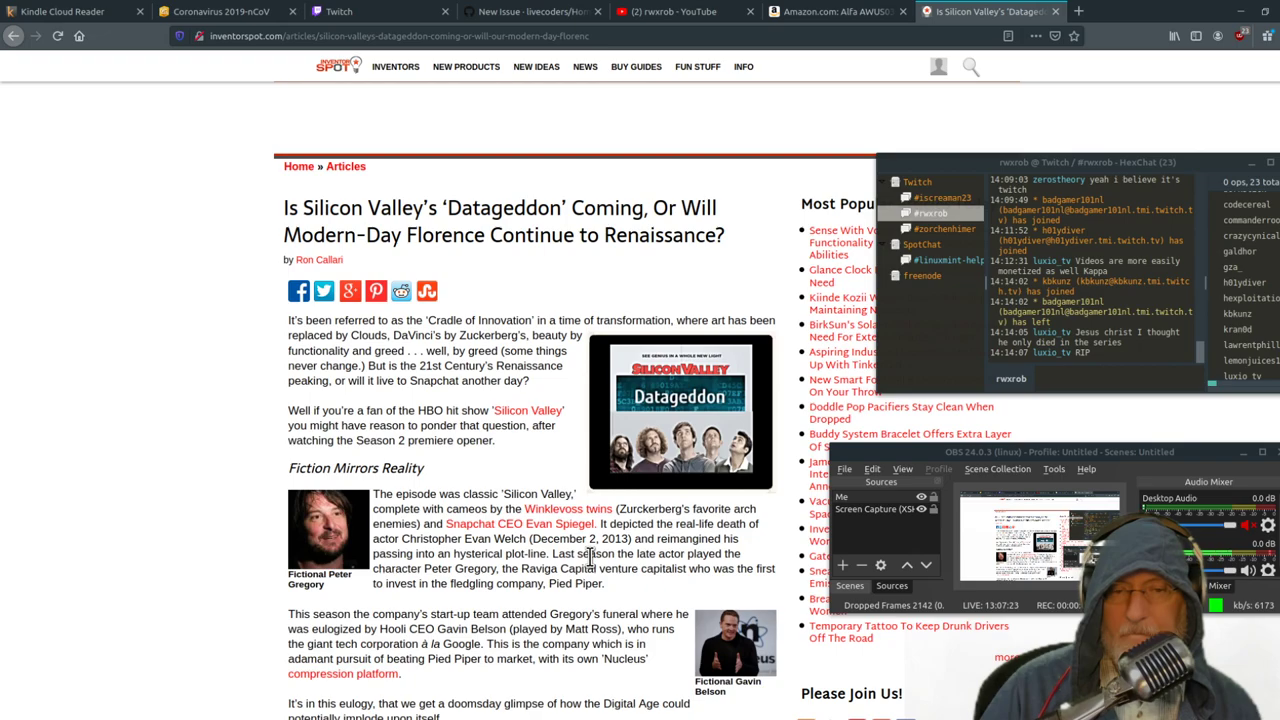
# Scroll down the article toward the Belson 'Data creation is exploding' quote and video.
pyautogui.scroll(-3)
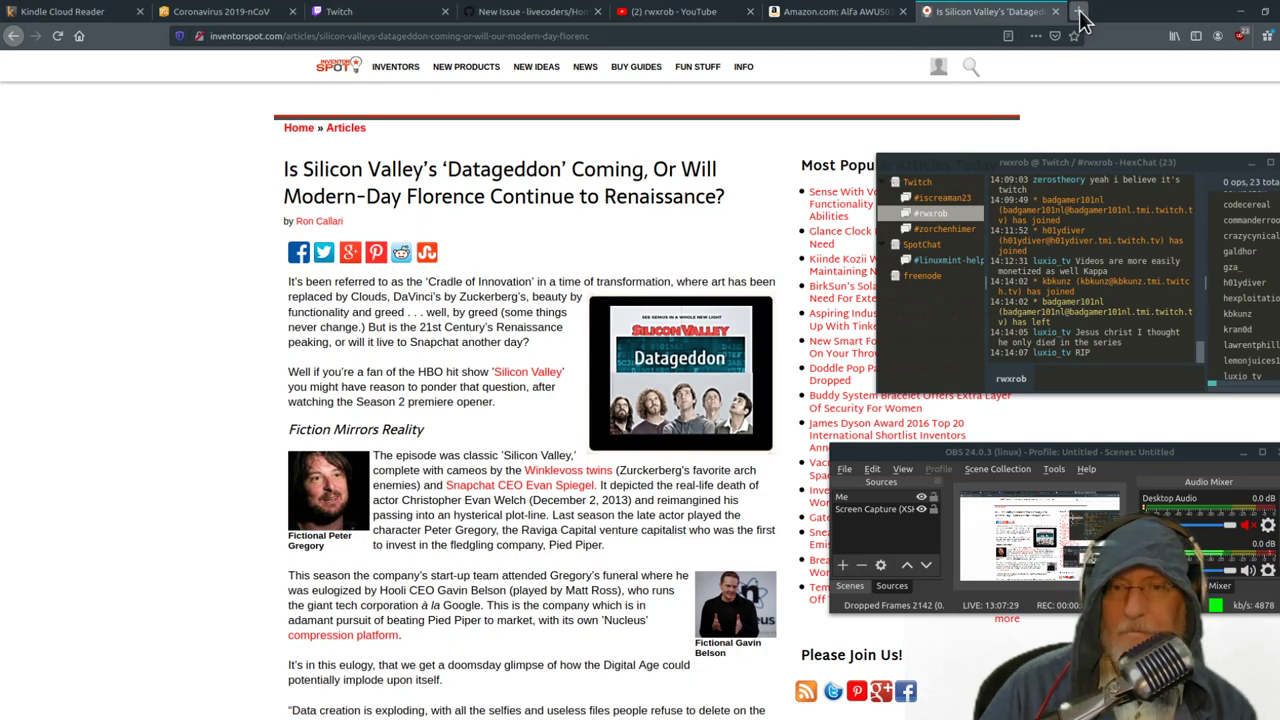
pyautogui.moveTo(1080, 18)
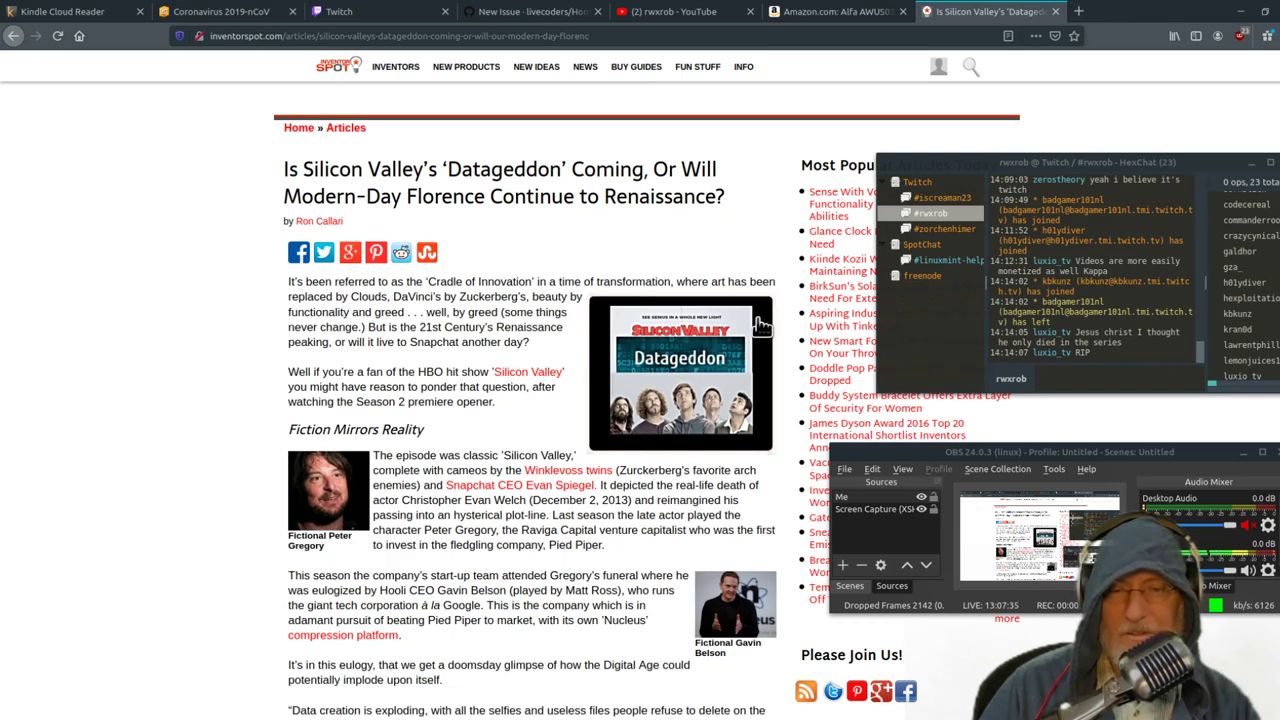
pyautogui.moveTo(464, 550)
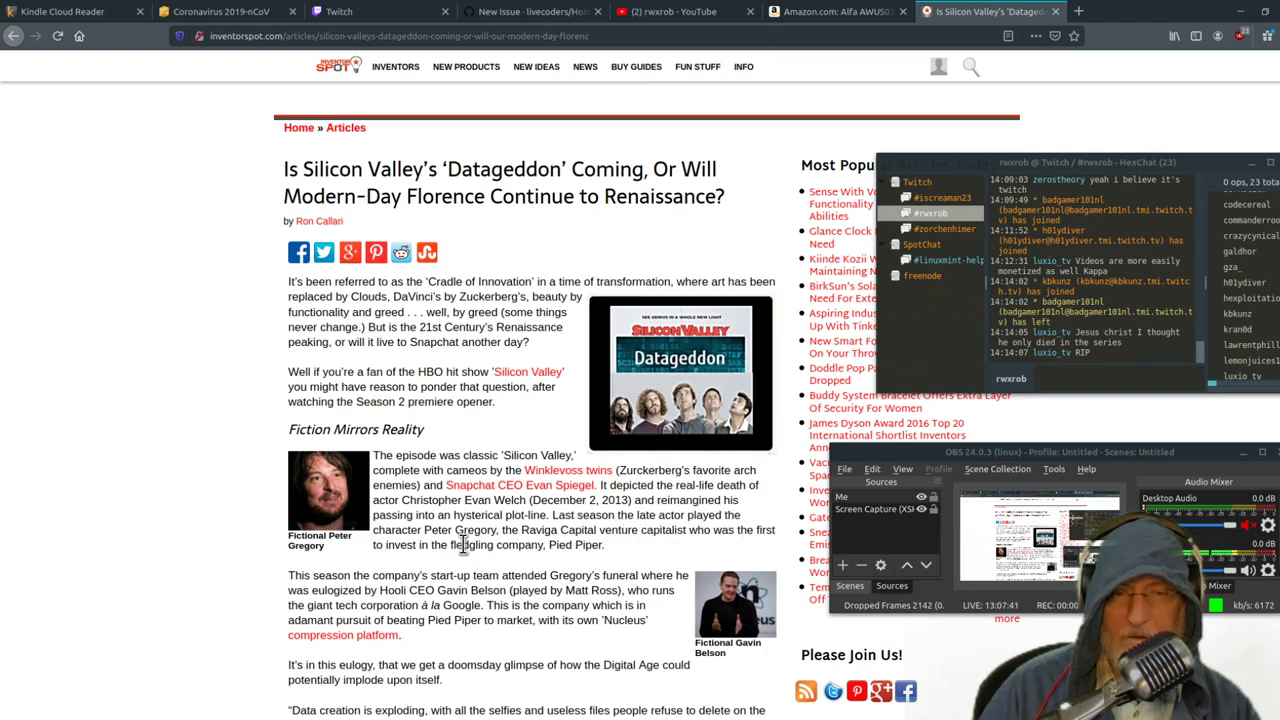
pyautogui.moveTo(660, 550)
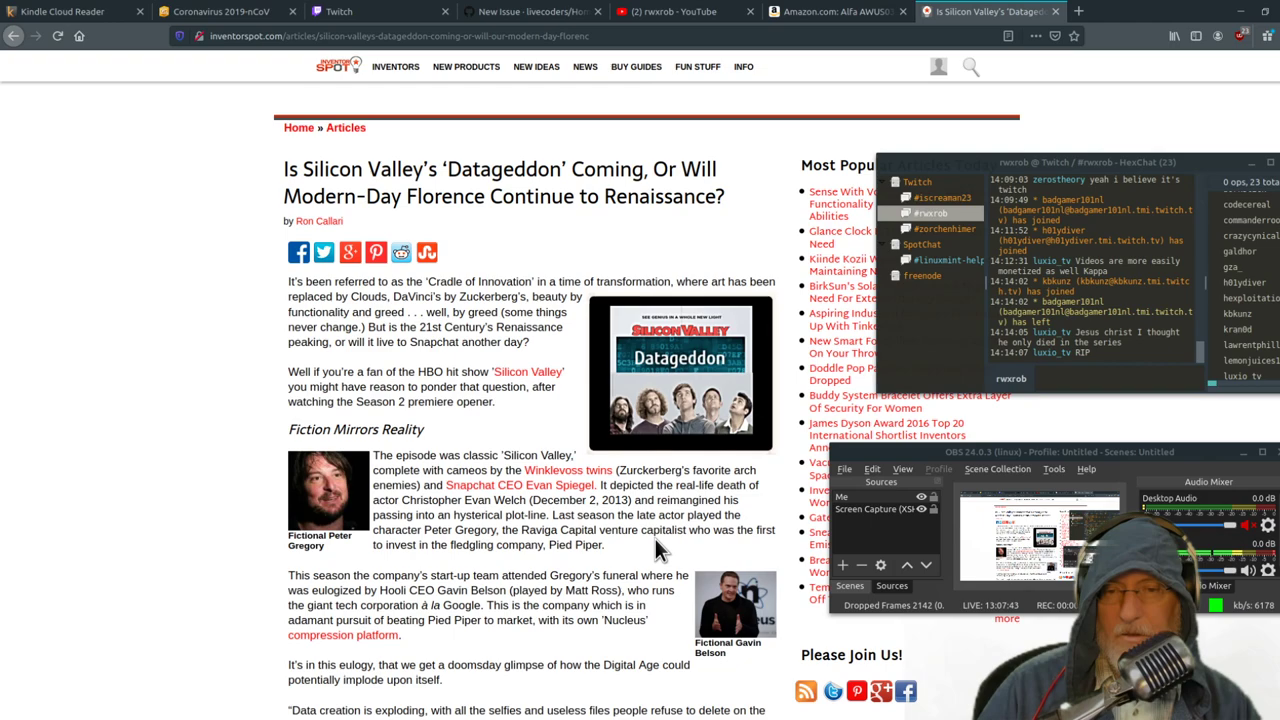
pyautogui.moveTo(570, 564)
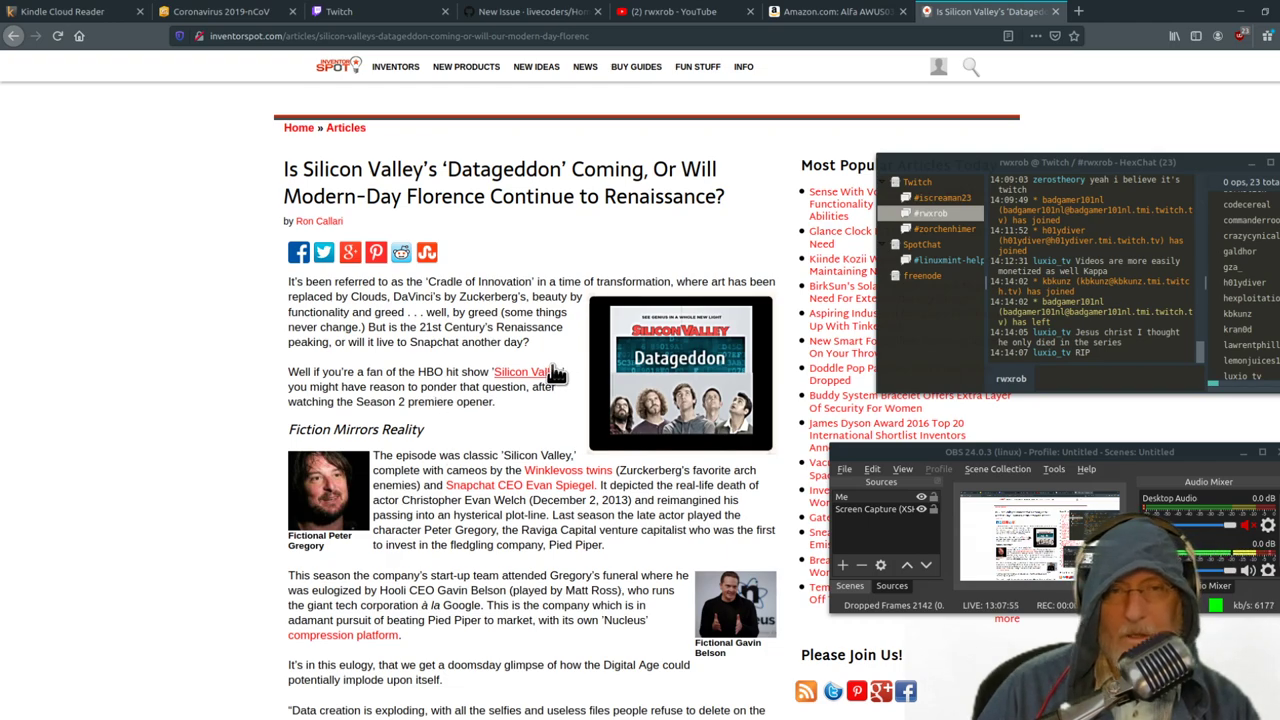
pyautogui.moveTo(584, 368)
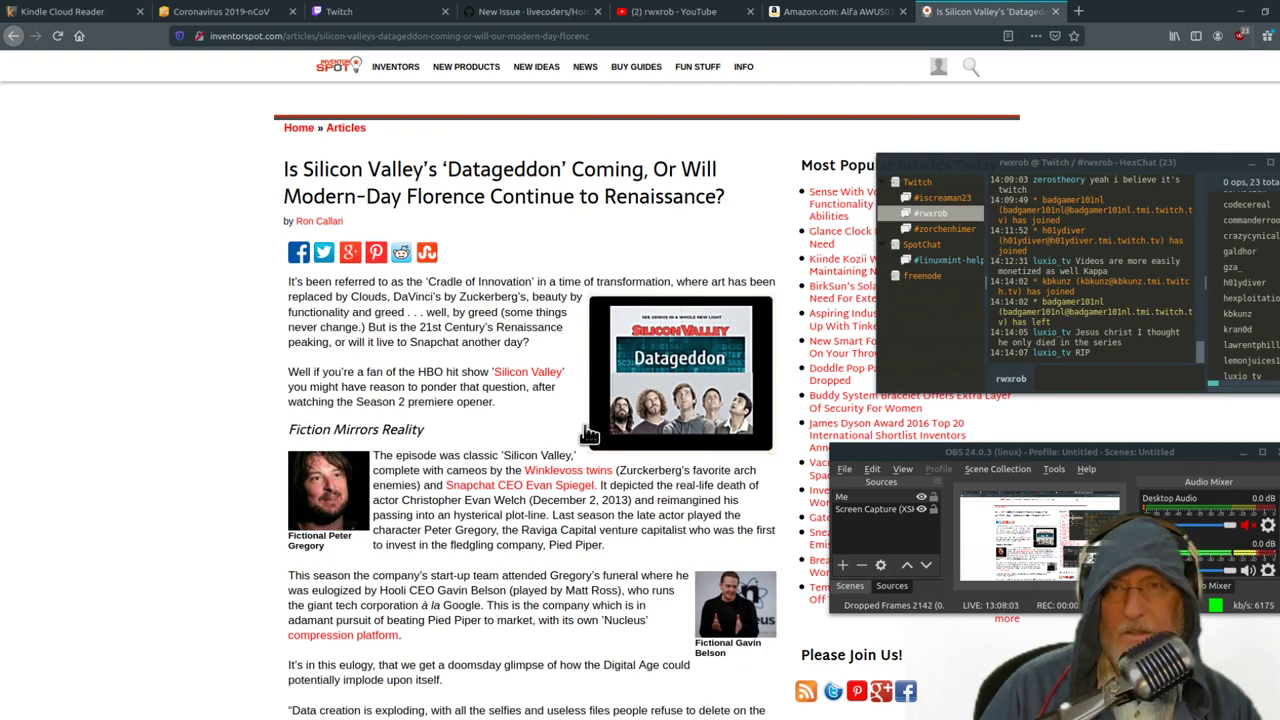
pyautogui.moveTo(658, 456)
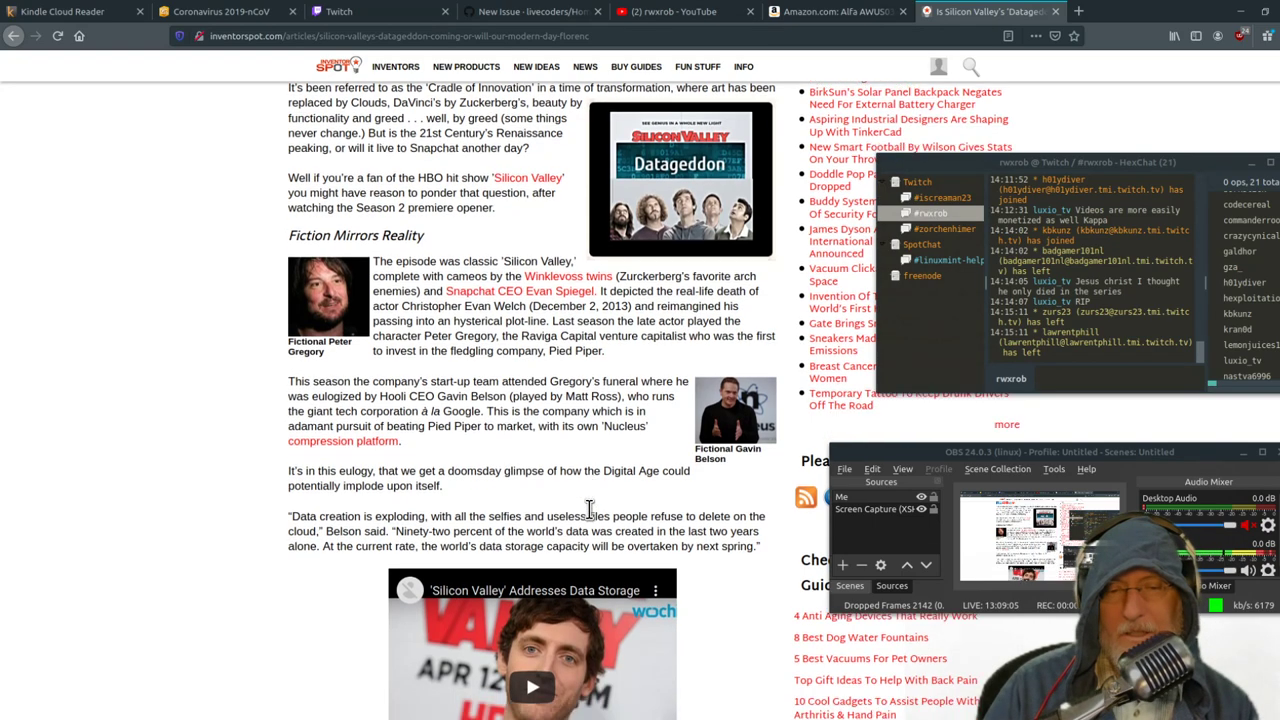
# Scroll further so the 'Silicon Valley' Addresses Data Storage video is fully visible.
pyautogui.scroll(-3)
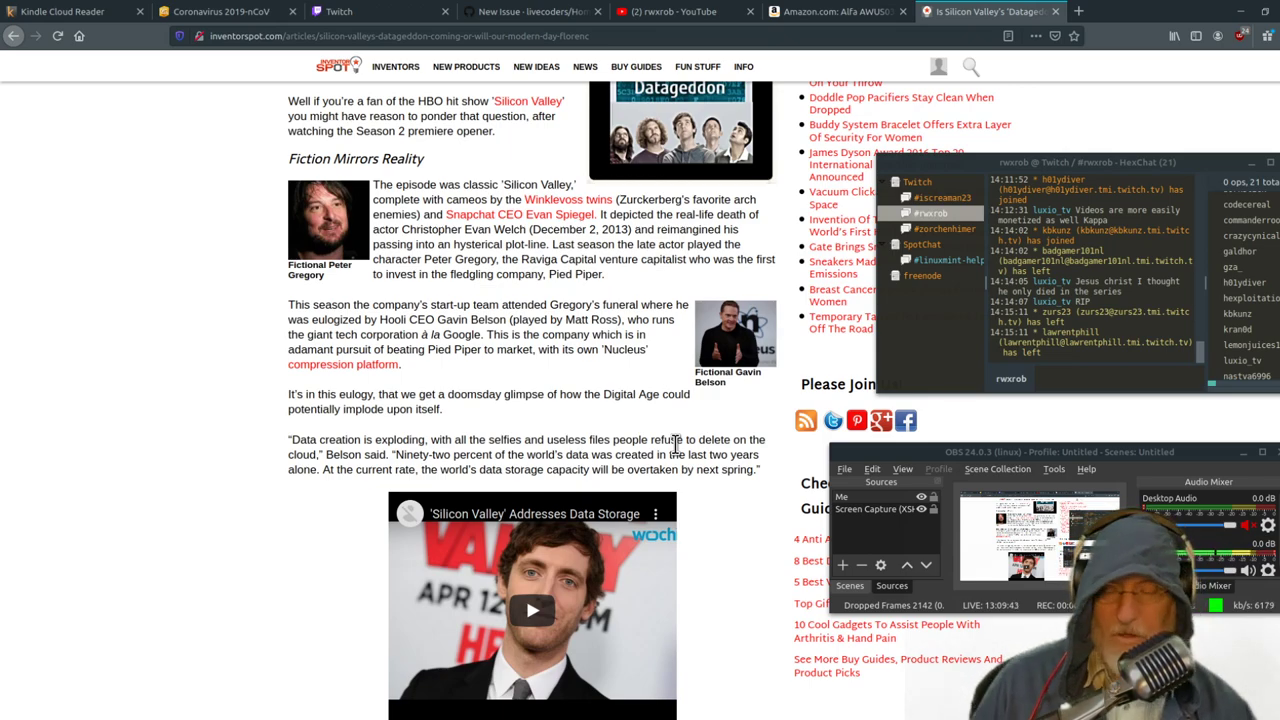
pyautogui.moveTo(670, 424)
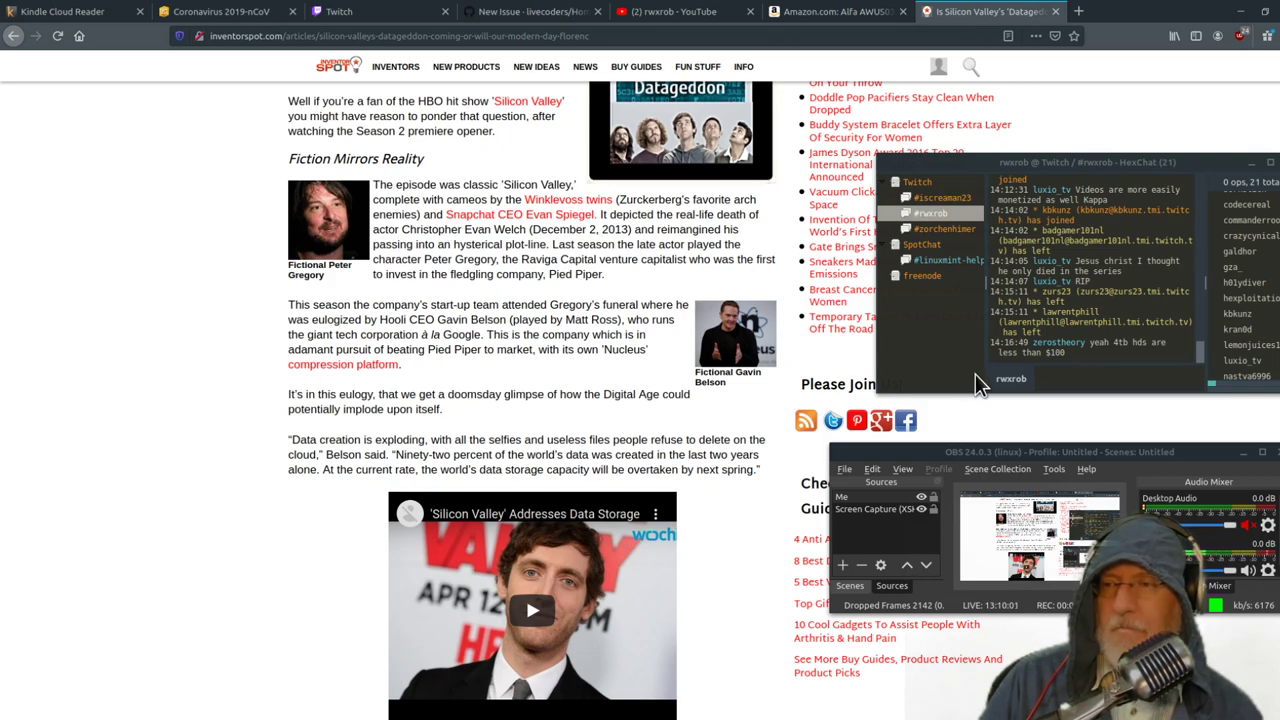
pyautogui.moveTo(988, 388)
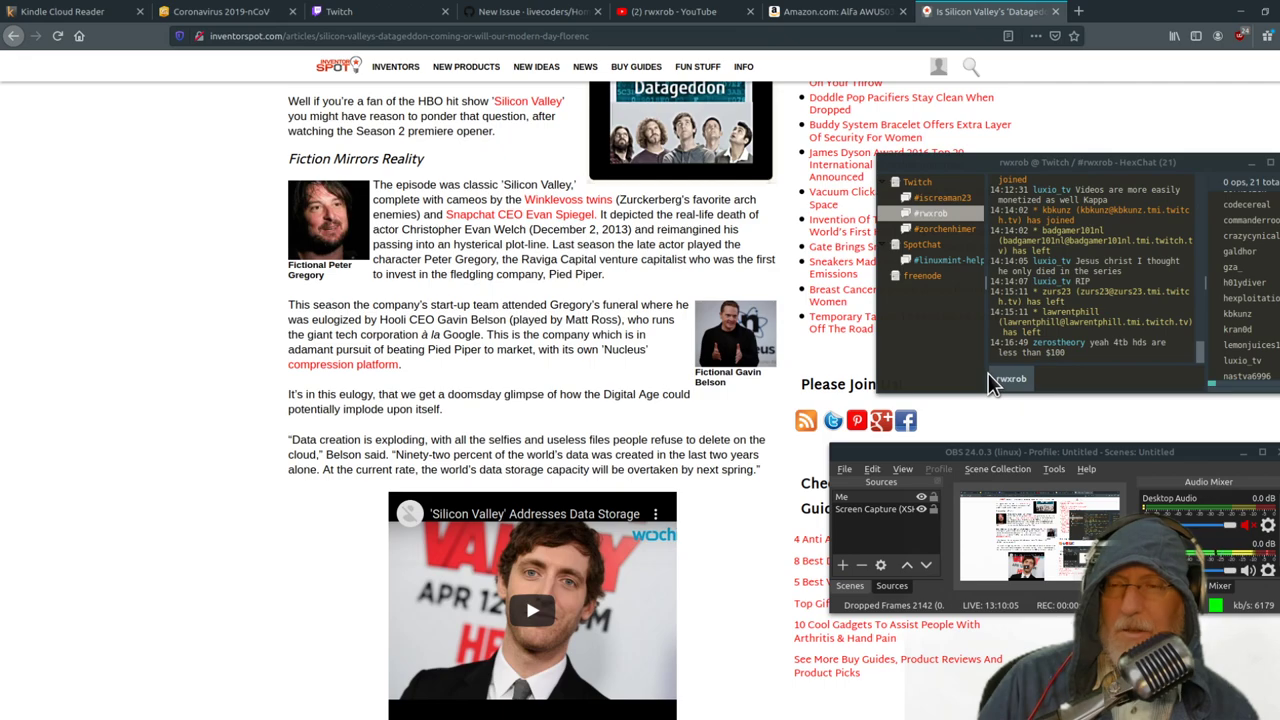
pyautogui.moveTo(1000, 388)
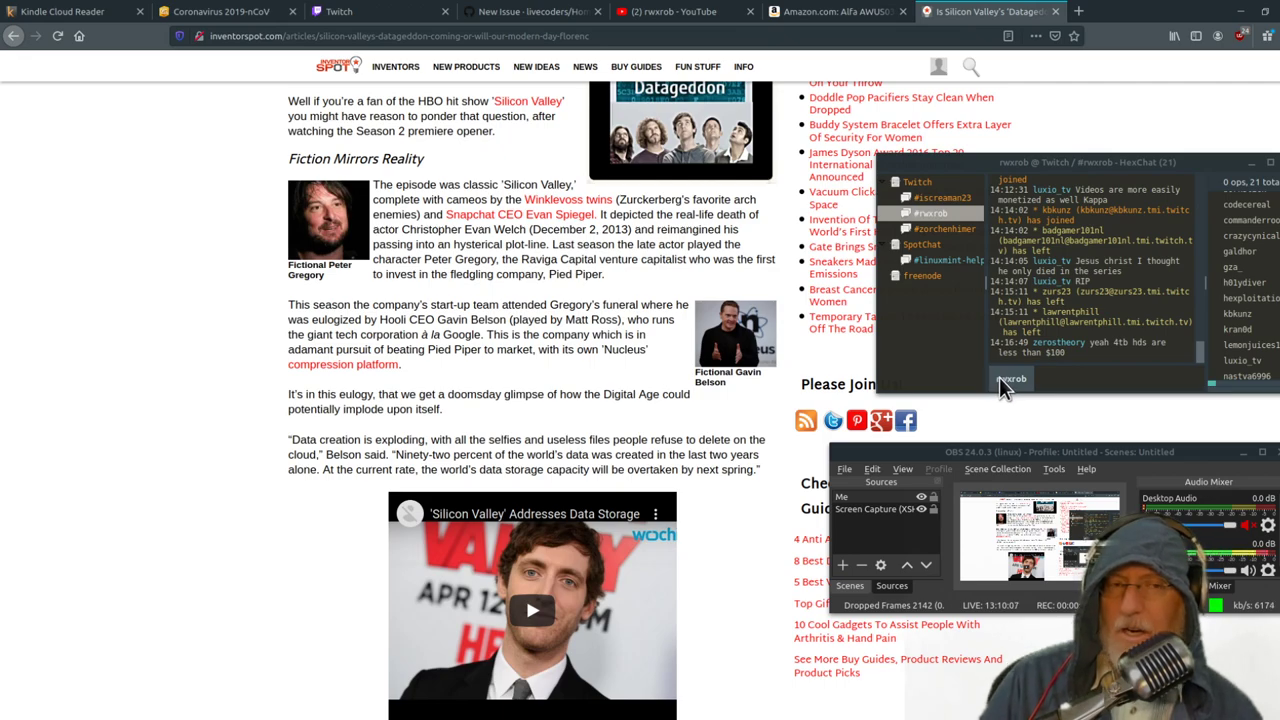